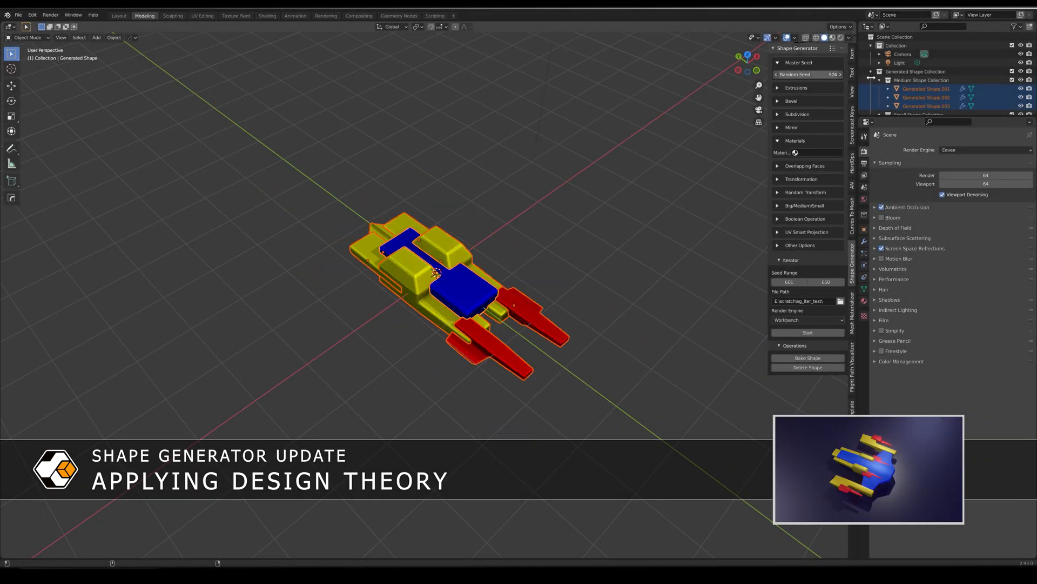
Step: Change the Random Seed to generate a new blue, yellow and red ship design
left_click(840, 74)
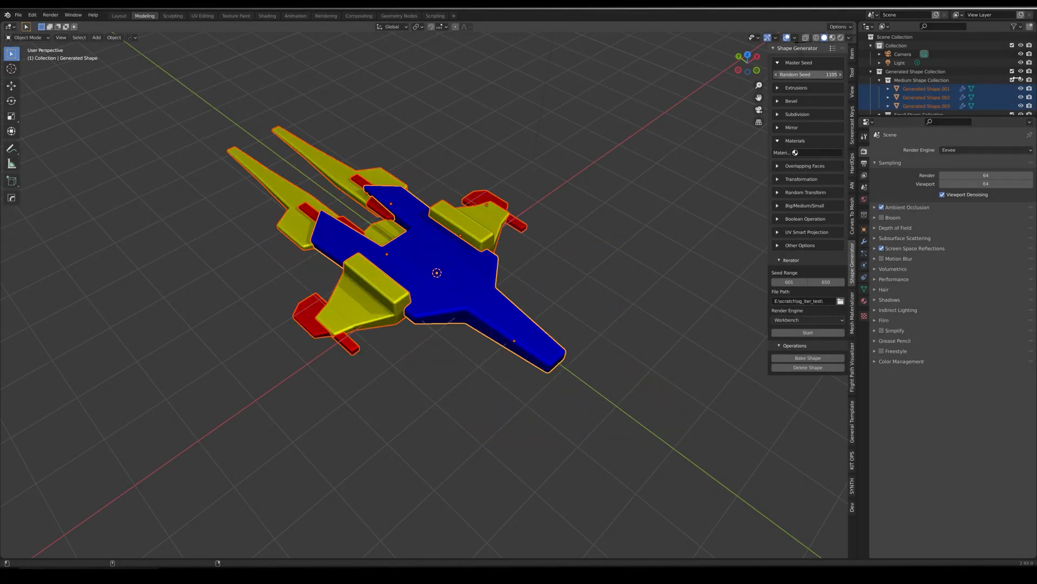
Step: Regenerate a long, narrow ship from another seed and expand its redo panel settings
left_click(839, 74)
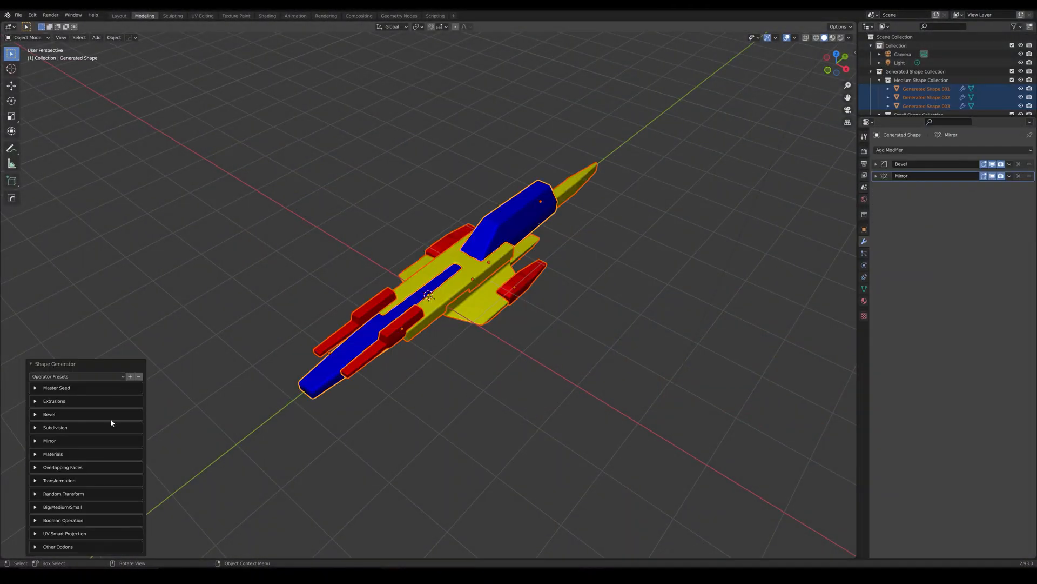
left_click(56, 387)
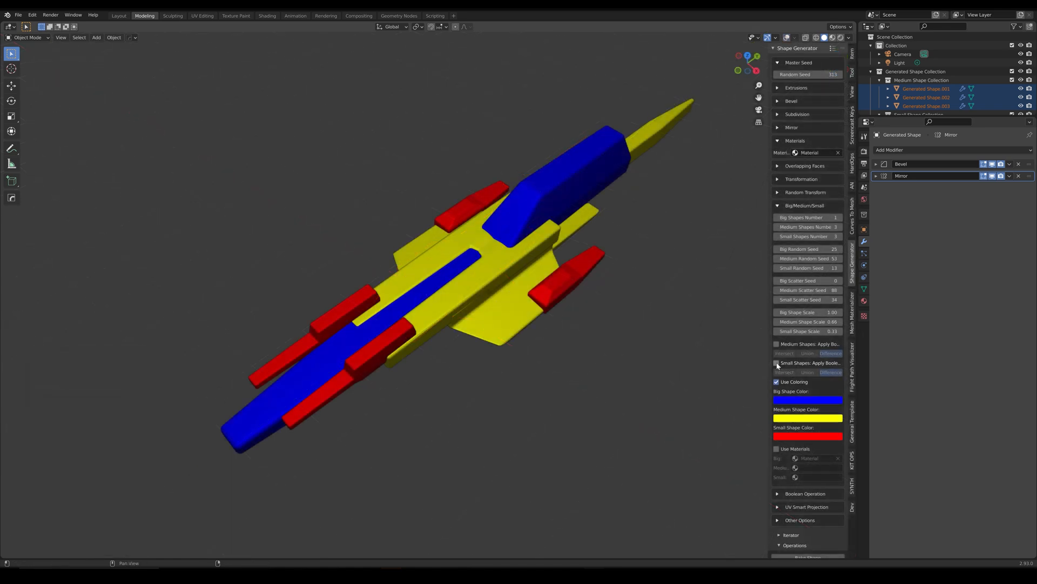
Step: Enable boolean cutting for the small shapes and expand the Master Seed settings
left_click(775, 365)
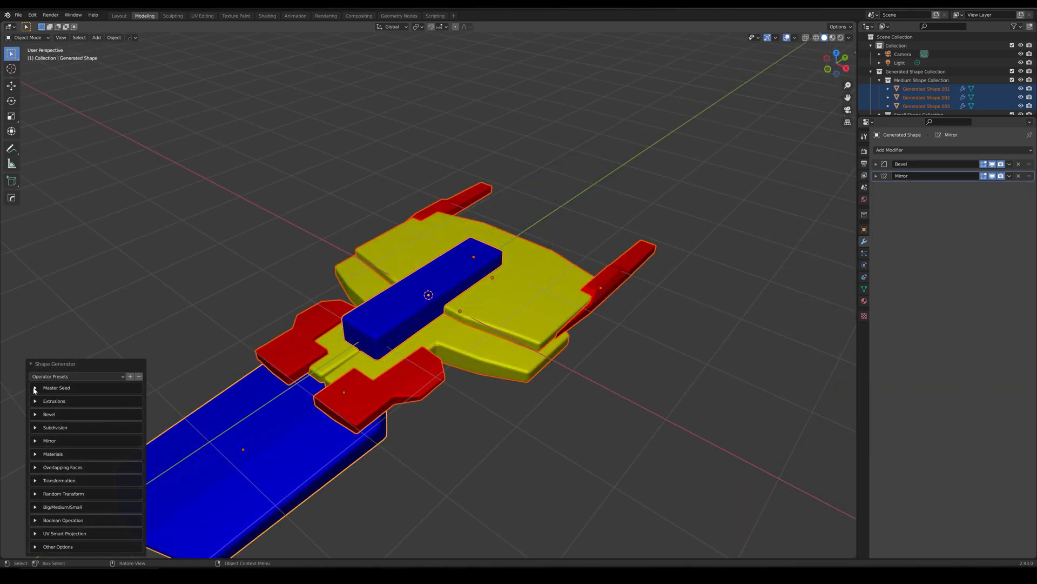
left_click(56, 387)
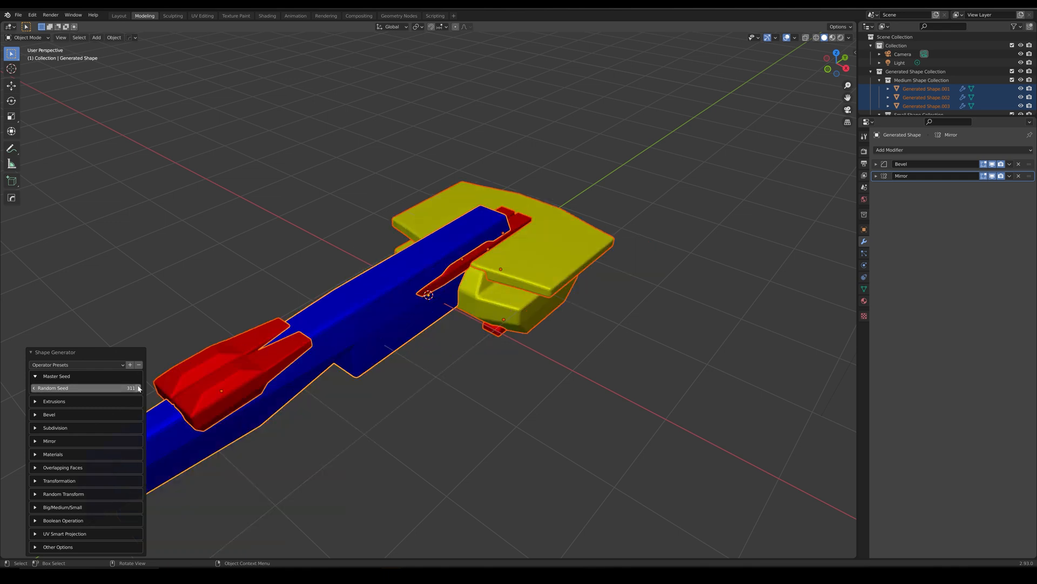
Step: Step the seed, lower the extrusion Taper Max to 1.03, and load a saved preset
left_click(136, 388)
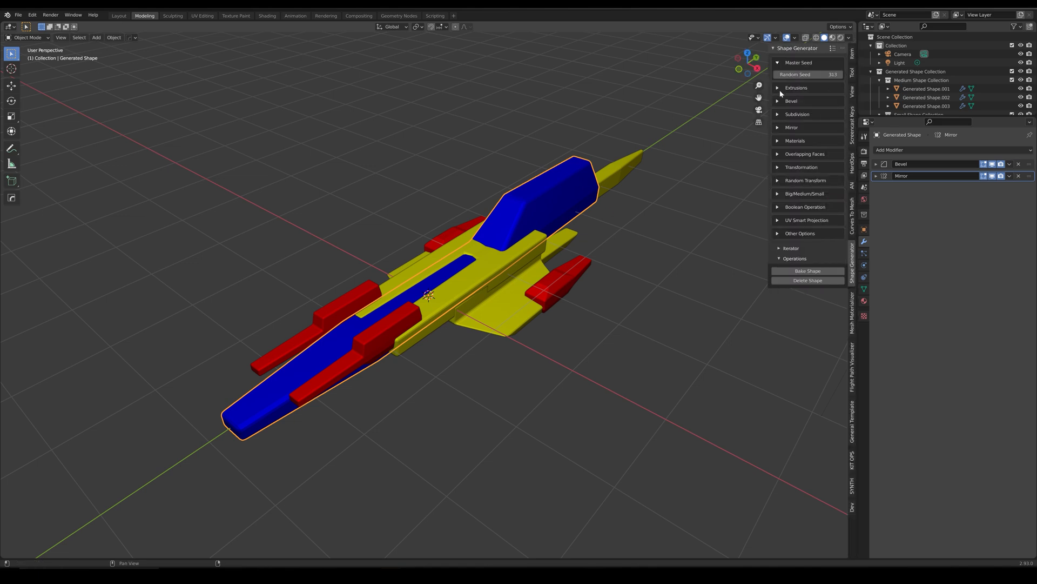
left_click(796, 88)
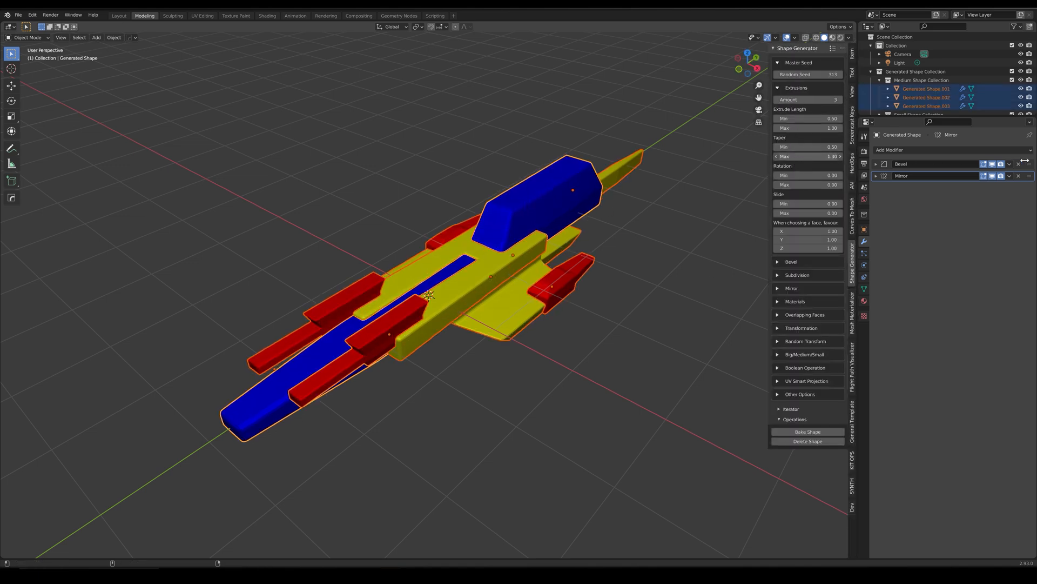
left_click_drag(814, 156, 801, 156)
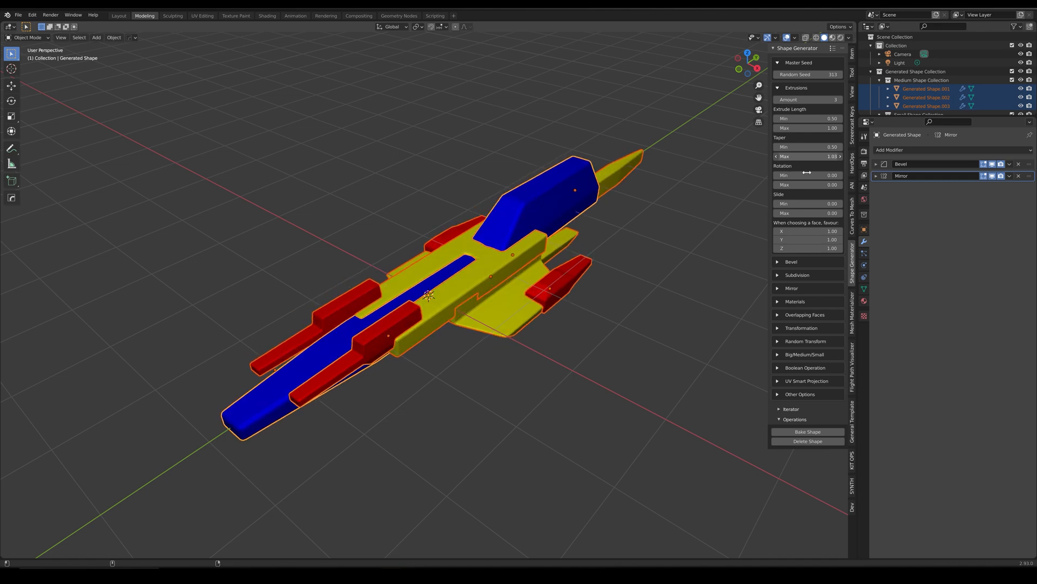
left_click(807, 65)
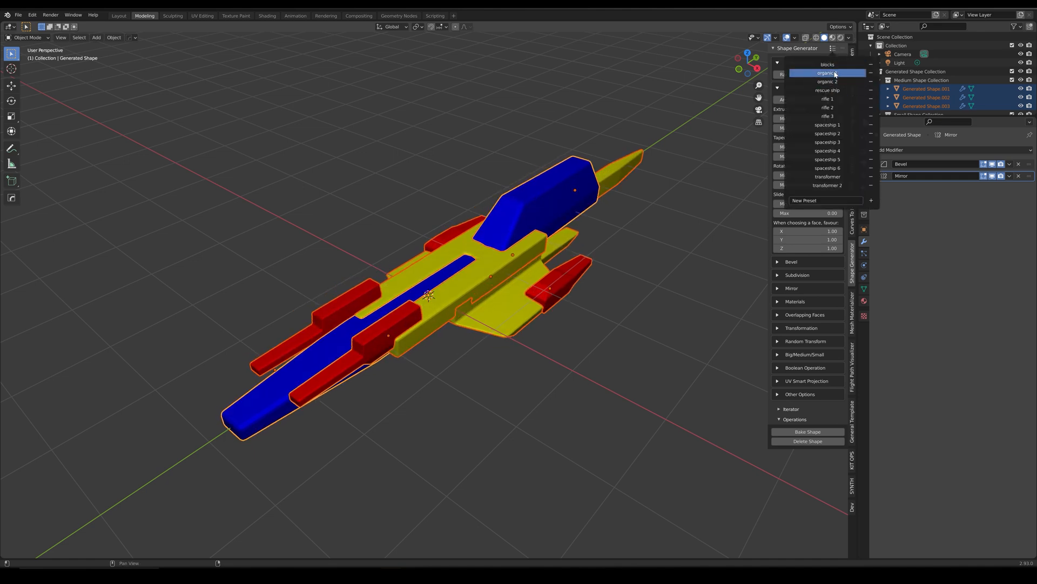
left_click(826, 72)
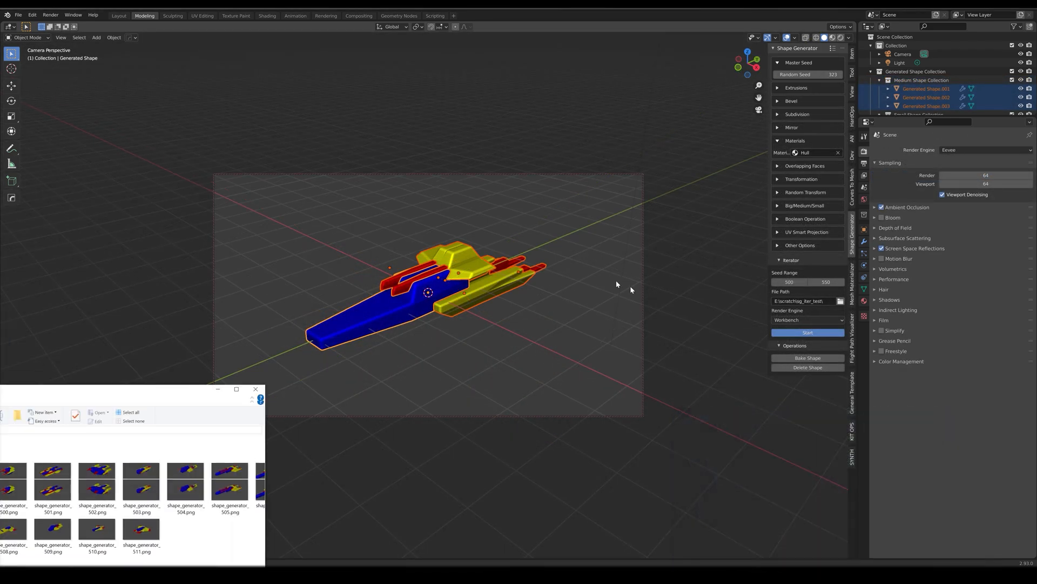
Step: Bake the generated ship parts into one solid blue mesh with Bake Shape
left_click(236, 389)
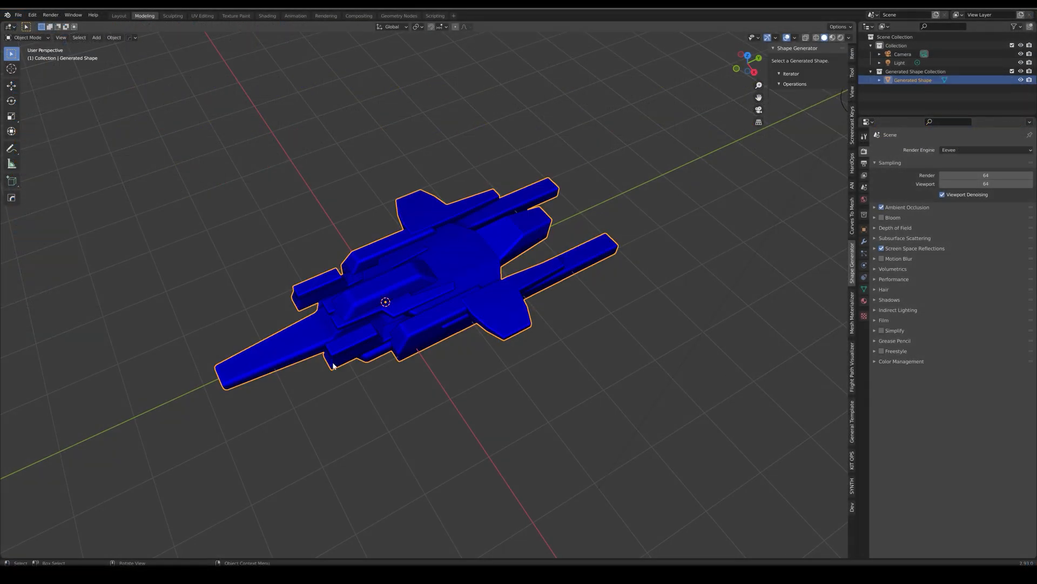
Step: Inspect the baked mesh in Edit Mode, then step the Random Seed for new variations
key("Tab")
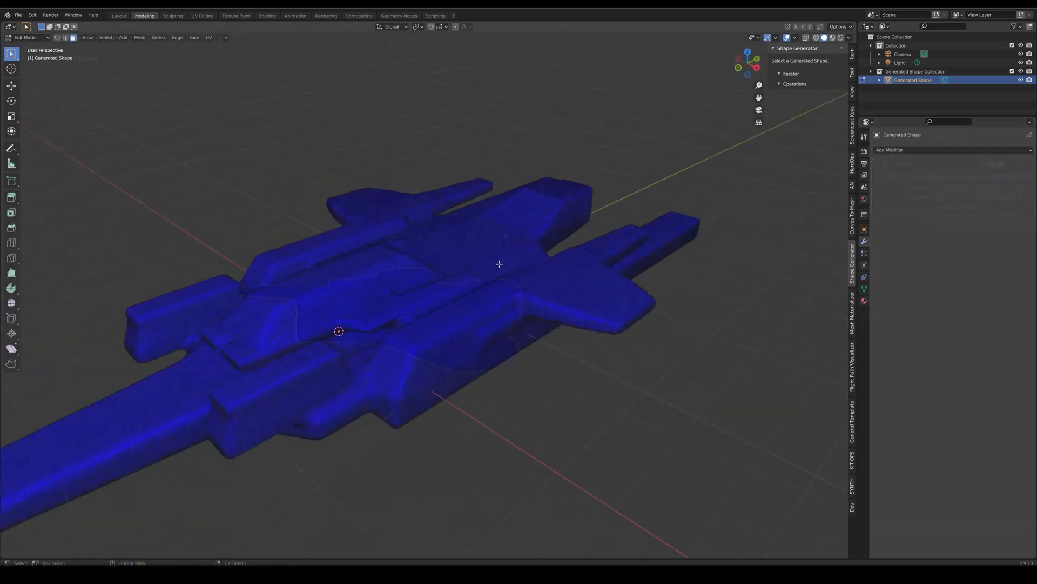
key("Tab")
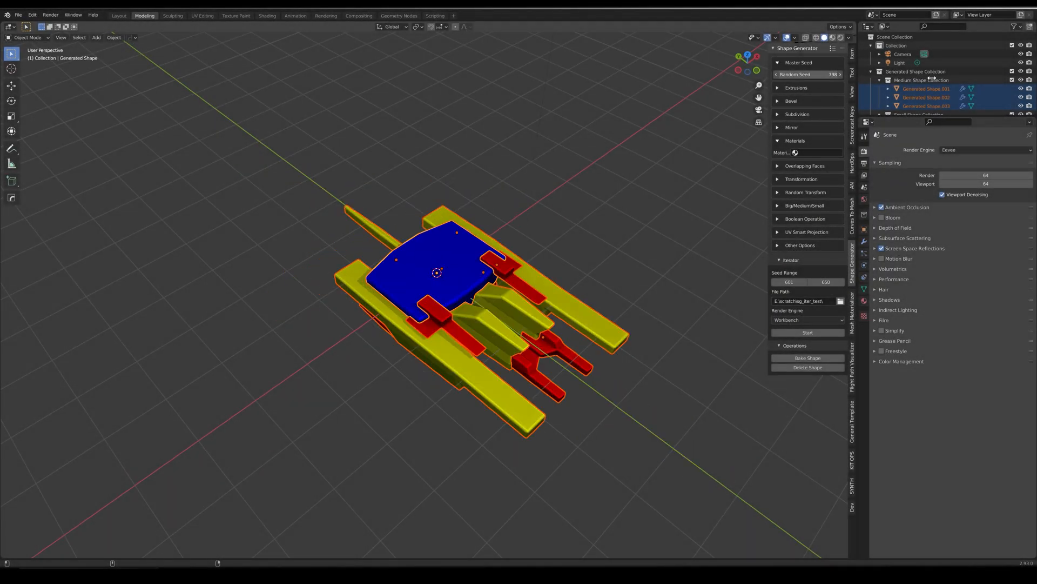
left_click(839, 74)
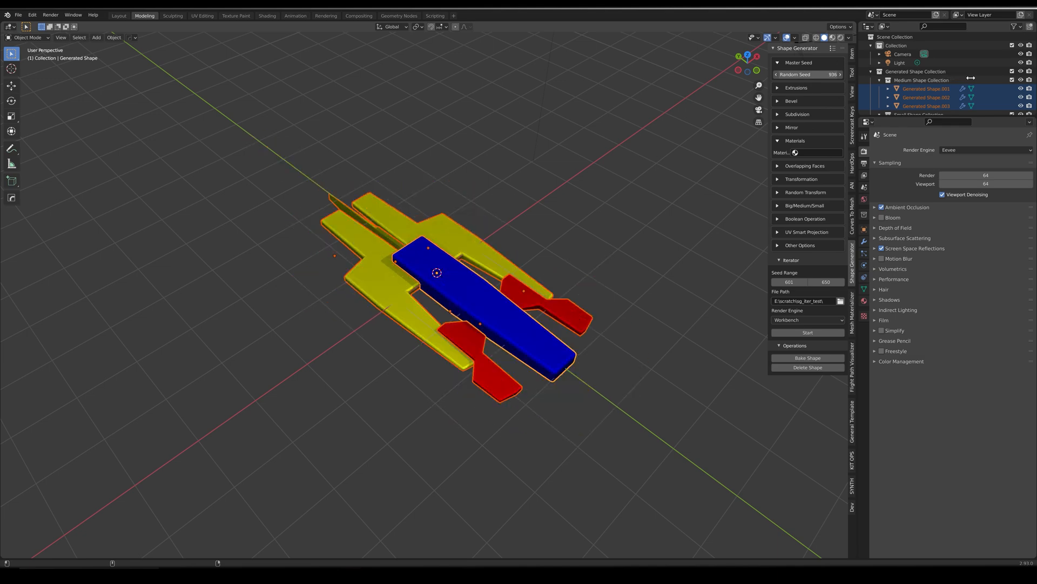
left_click(840, 74)
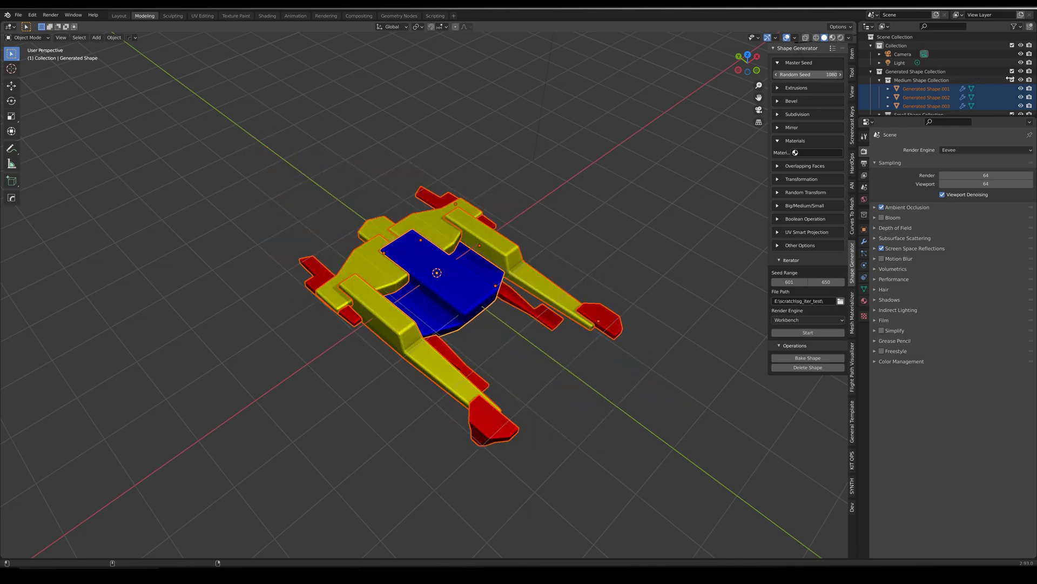